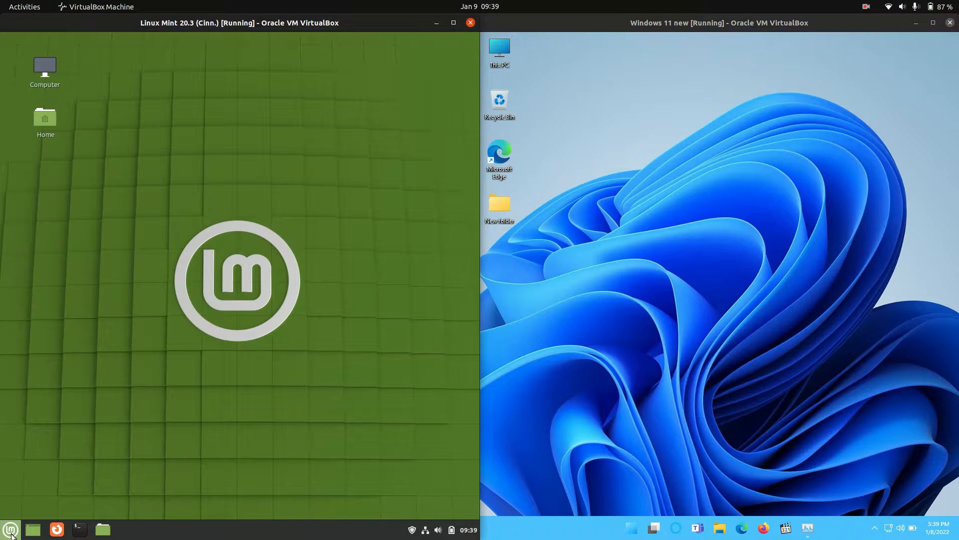
Launch a terminal from the Linux Mint Menu's favourites.
{"action": "left_click", "coordinate": [10, 529]}
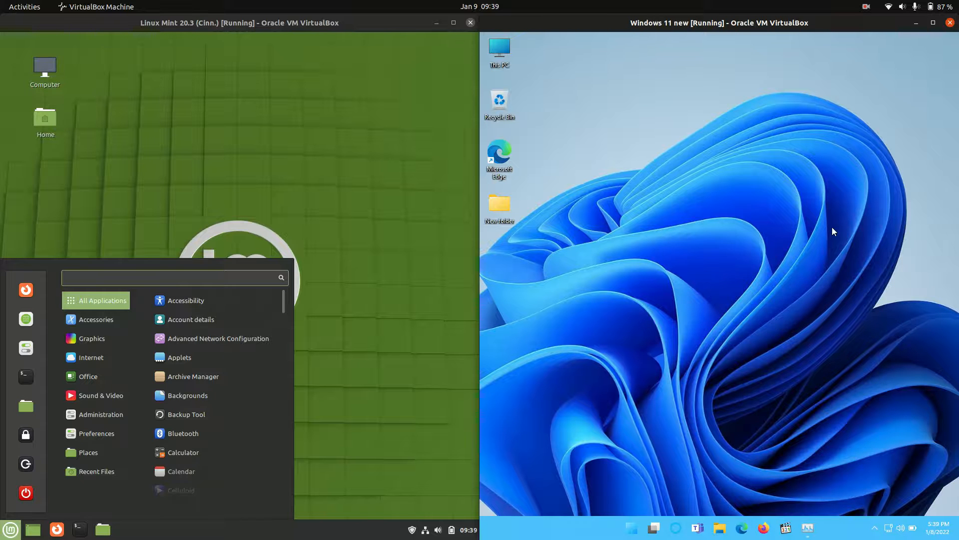
{"action": "left_click", "coordinate": [318, 358]}
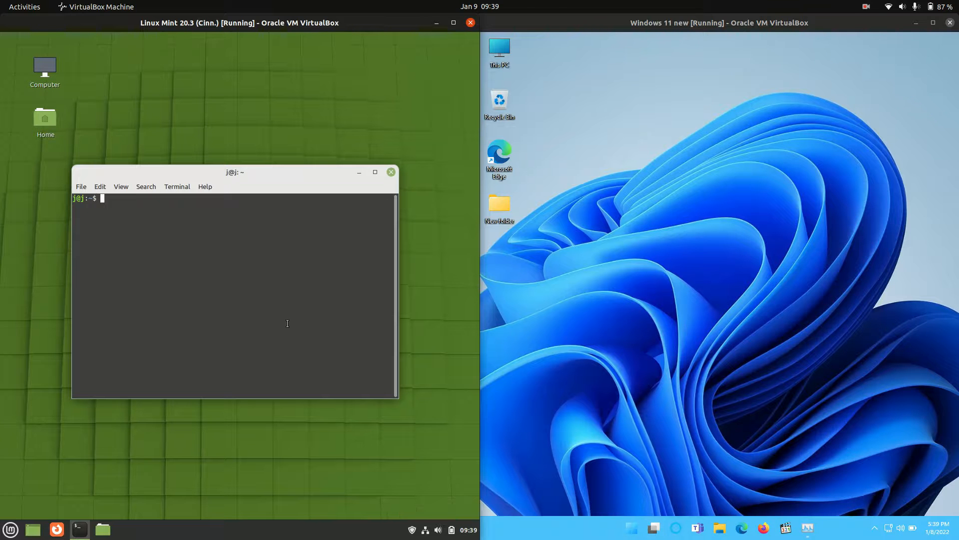
Run htop in the Mint terminal and open Windows 11 Task Manager's Performance view.
{"action": "type", "text": "htop"}
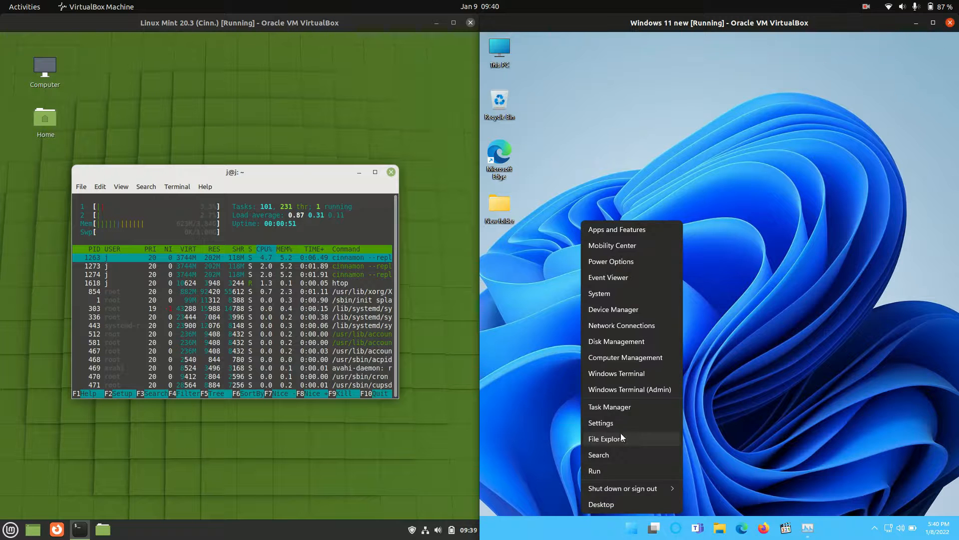
{"action": "left_click", "coordinate": [610, 406]}
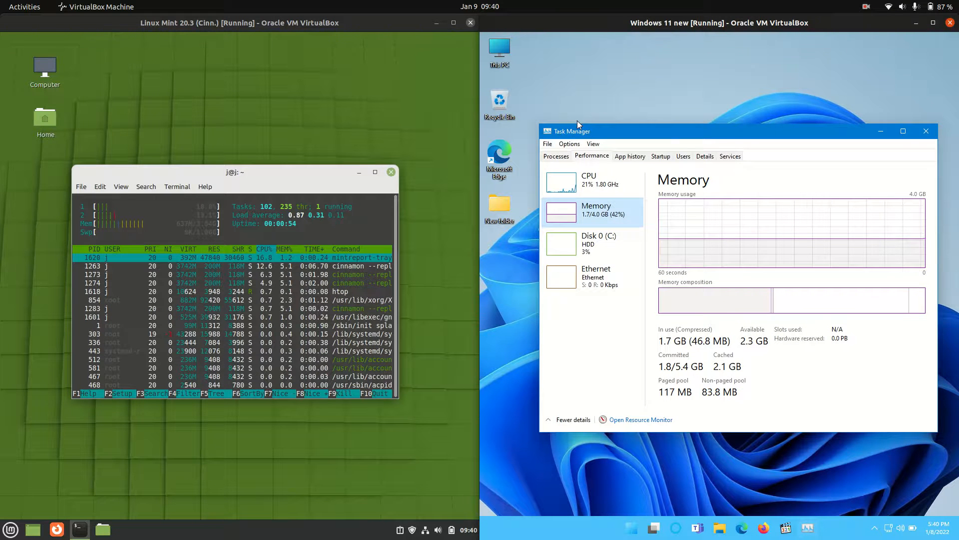